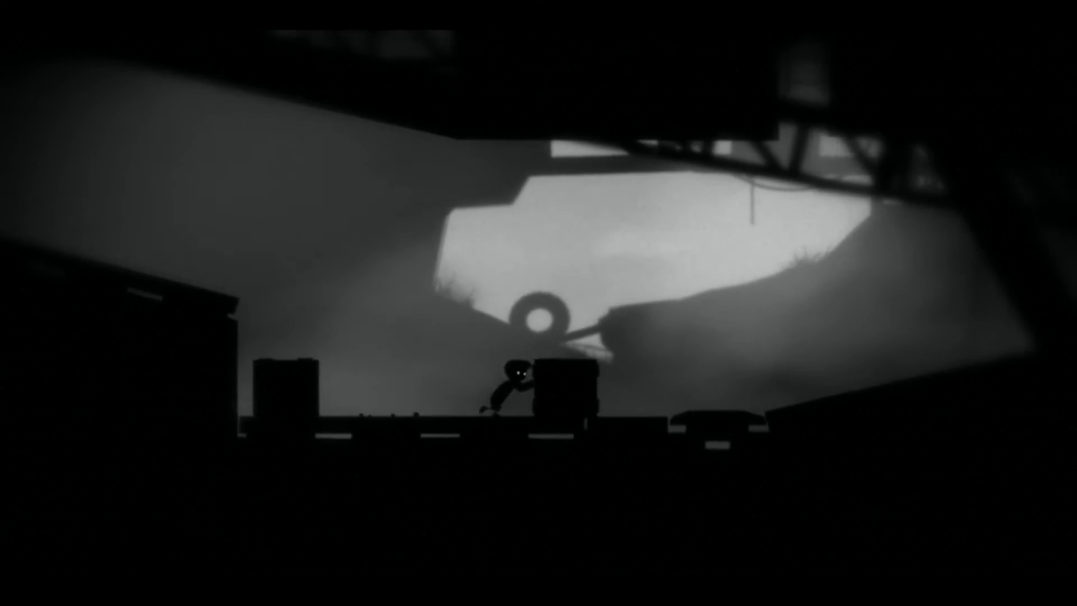
pyautogui.press('Right')
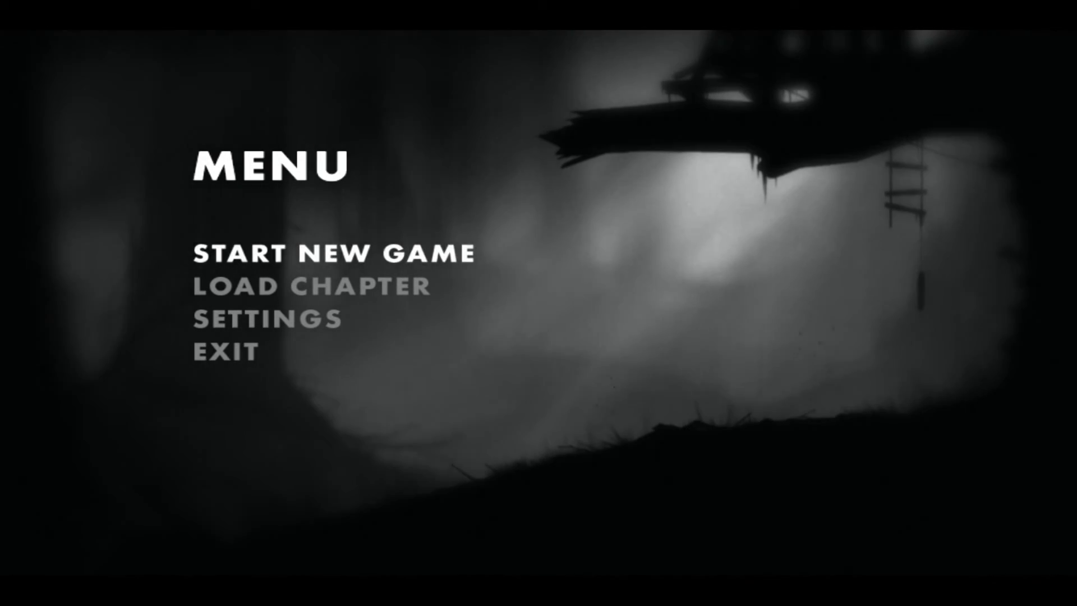
pyautogui.moveTo(227, 349)
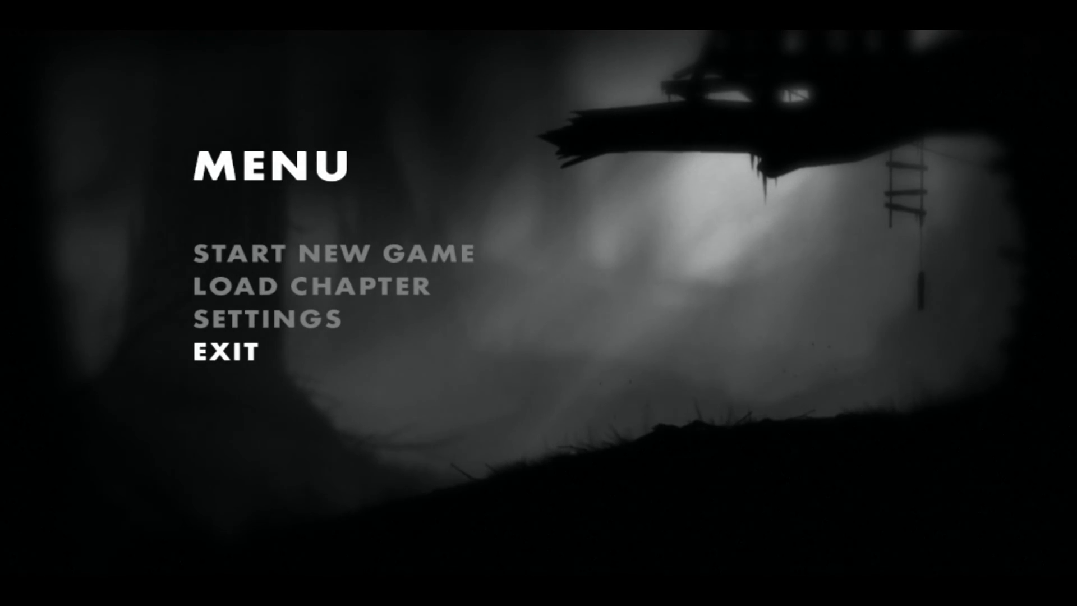